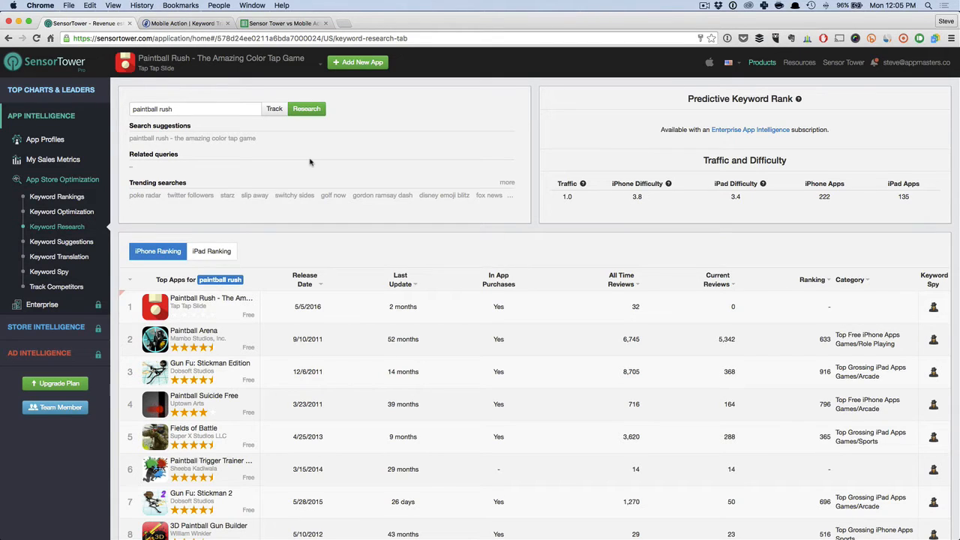
{"action": "mouse_move", "coordinate": [318, 162]}
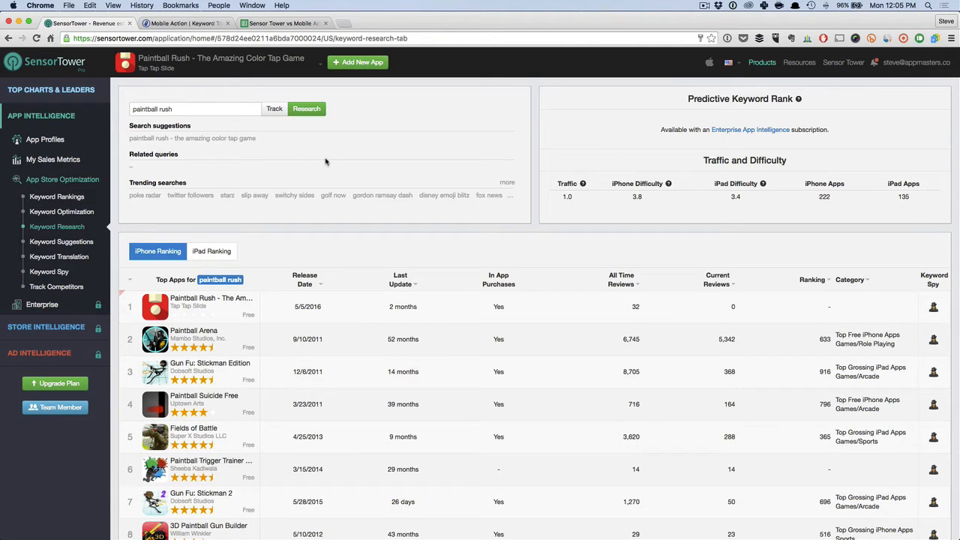
{"action": "mouse_move", "coordinate": [277, 159]}
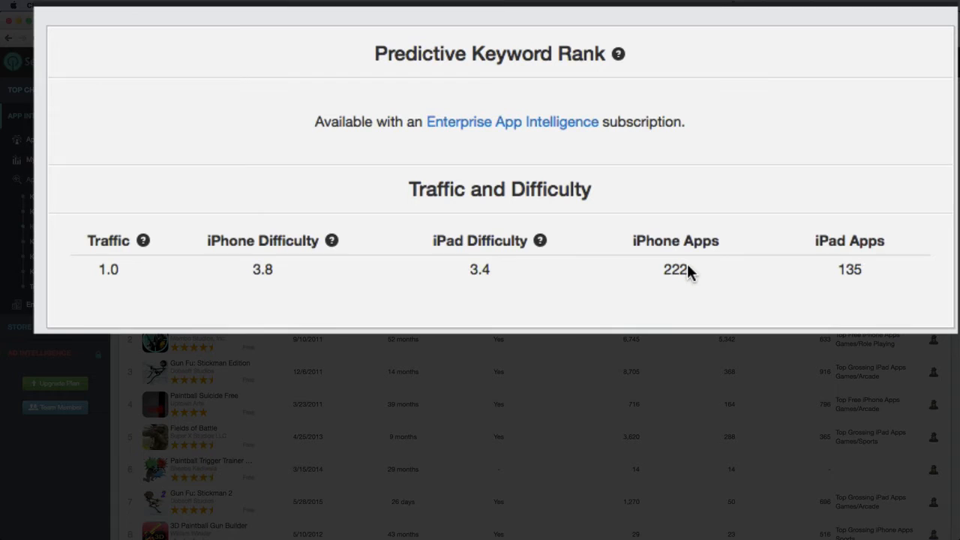
{"action": "mouse_move", "coordinate": [843, 273]}
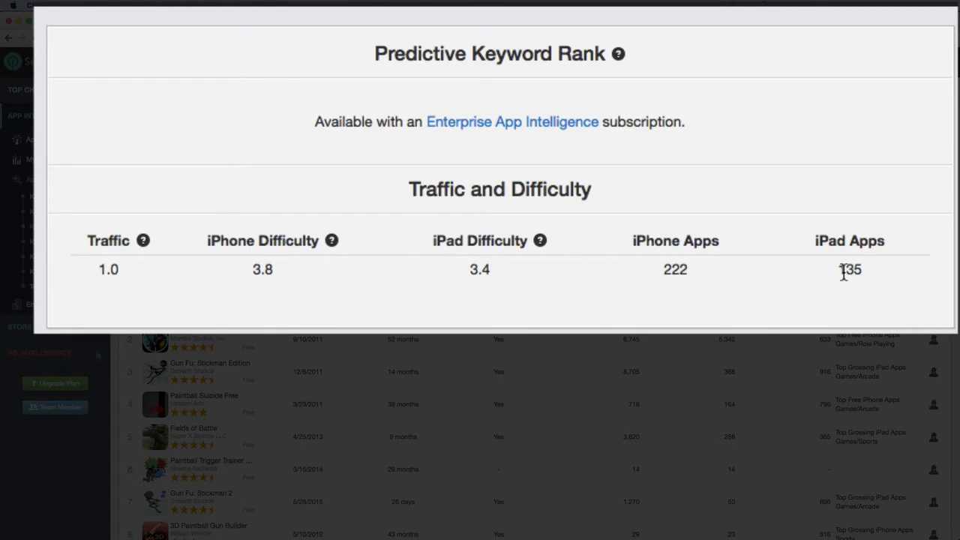
{"action": "mouse_move", "coordinate": [63, 217]}
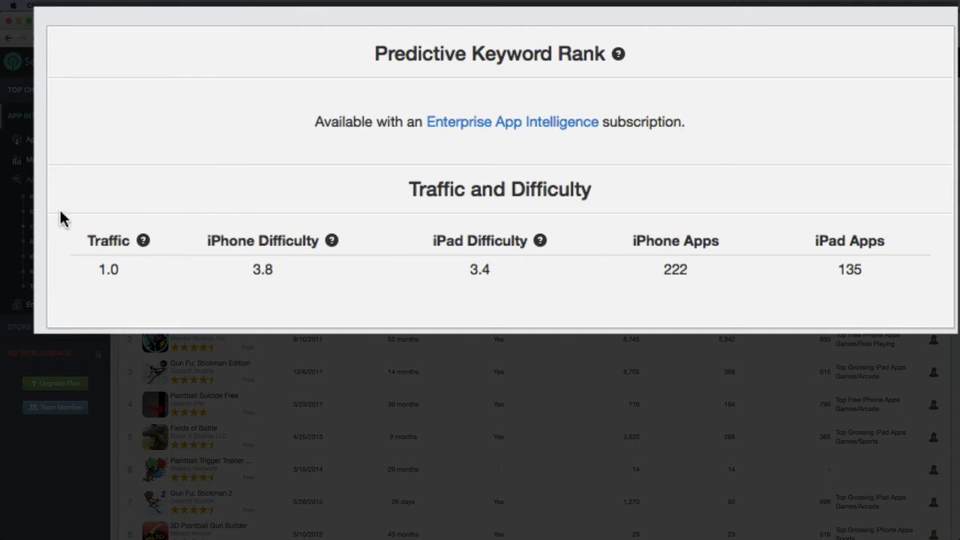
{"action": "mouse_move", "coordinate": [156, 192]}
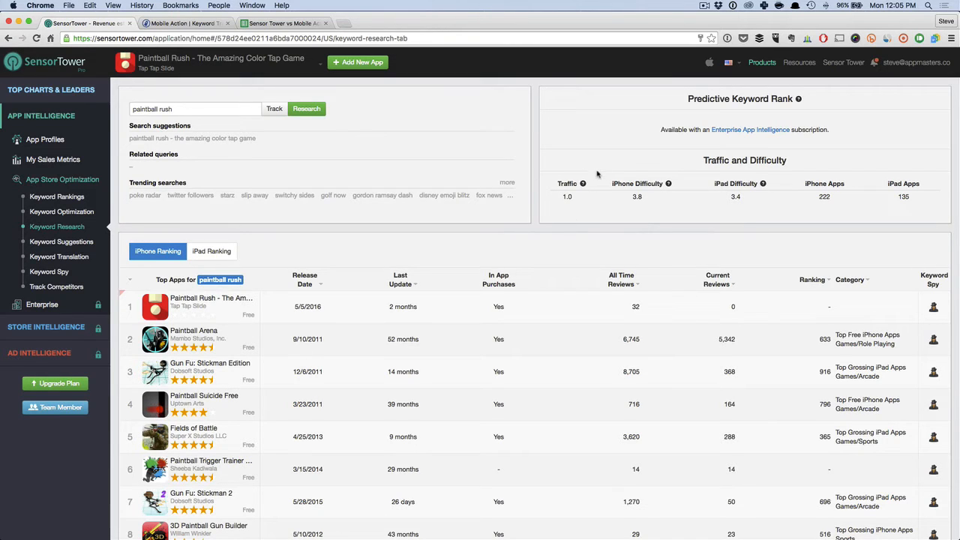
{"action": "mouse_move", "coordinate": [584, 216]}
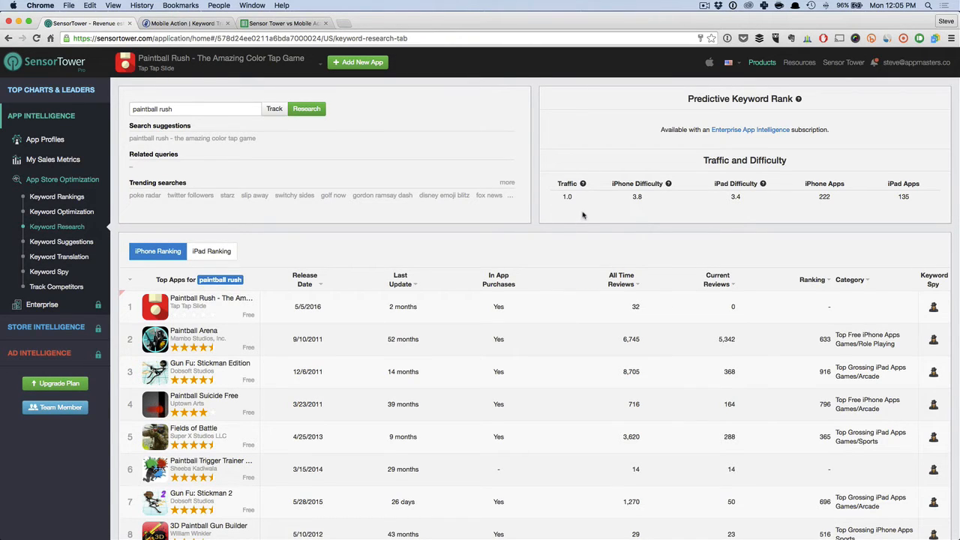
{"action": "mouse_move", "coordinate": [600, 180]}
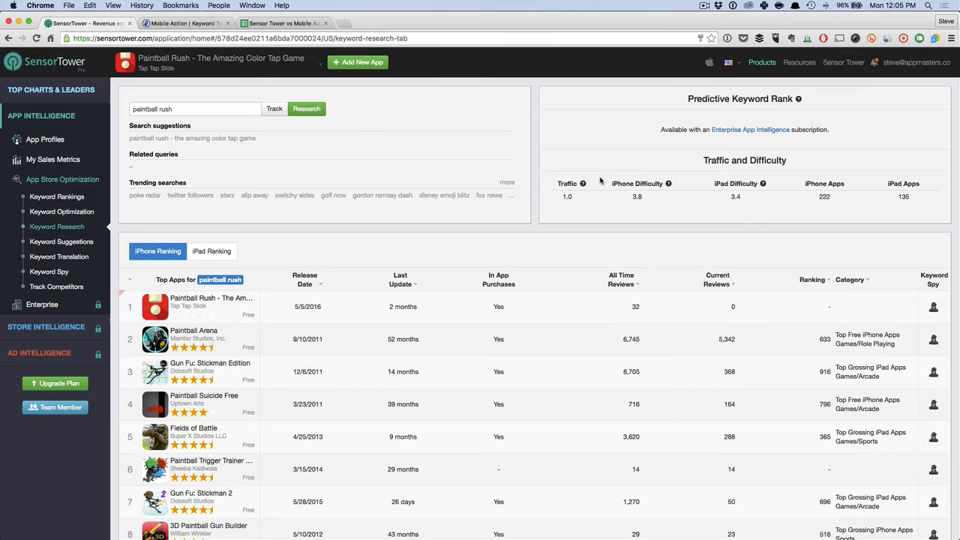
{"action": "mouse_move", "coordinate": [675, 159]}
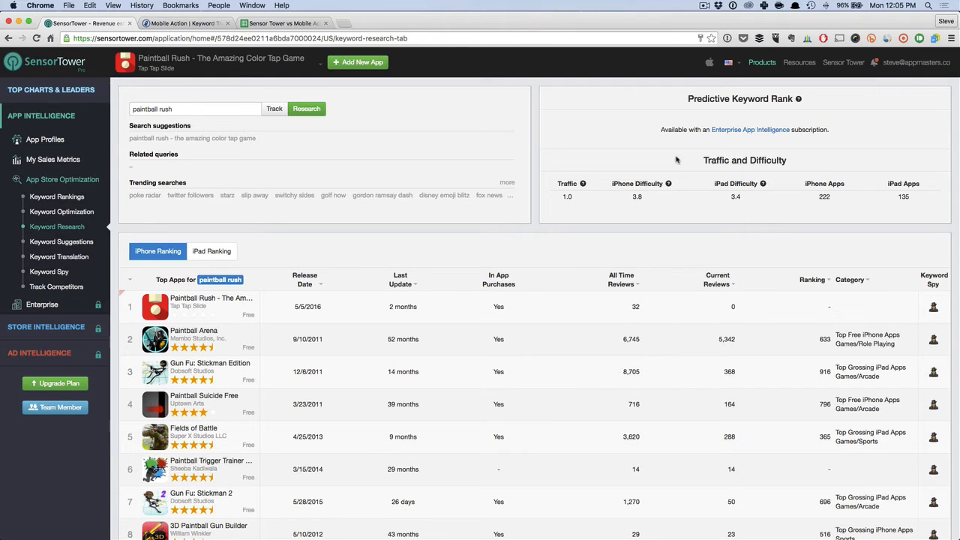
{"action": "mouse_move", "coordinate": [651, 158]}
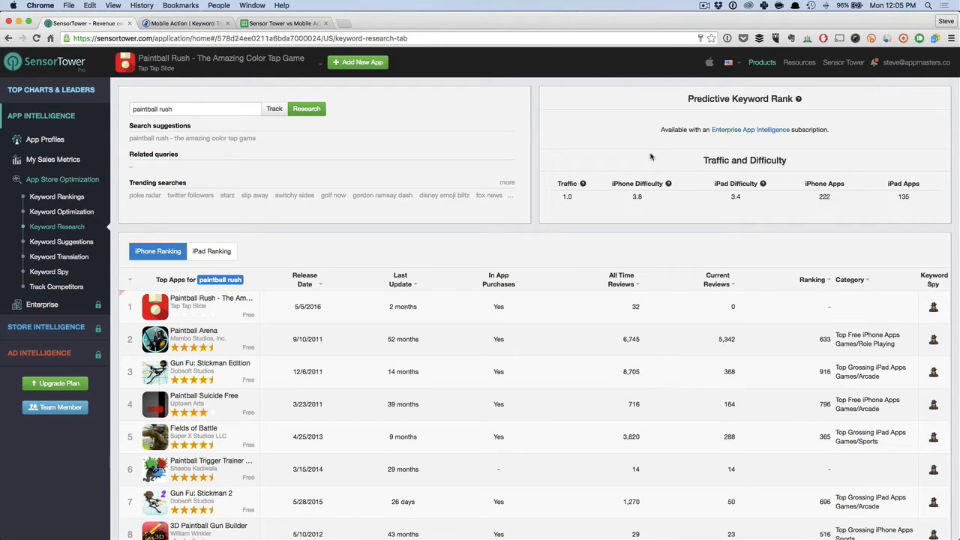
{"action": "mouse_move", "coordinate": [681, 225]}
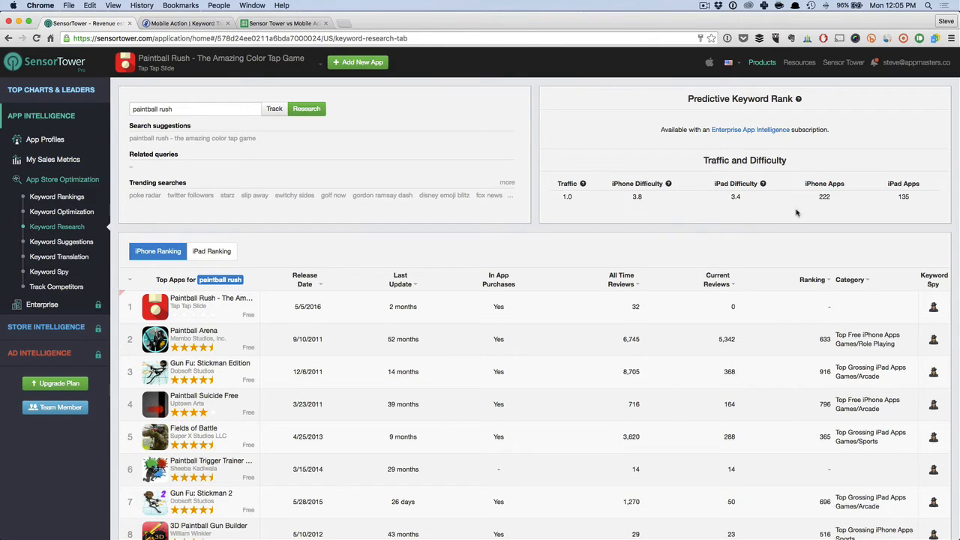
{"action": "mouse_move", "coordinate": [939, 204]}
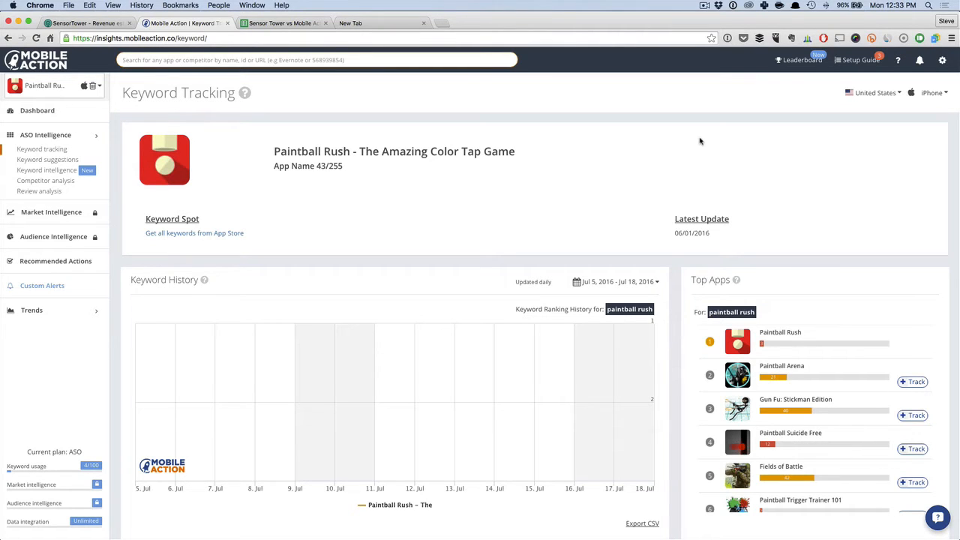
Review Paintball Rush's My Keywords table in Mobile Action, then return to the comparison spreadsheet
{"action": "scroll", "scroll_direction": "down", "scroll_amount": 3}
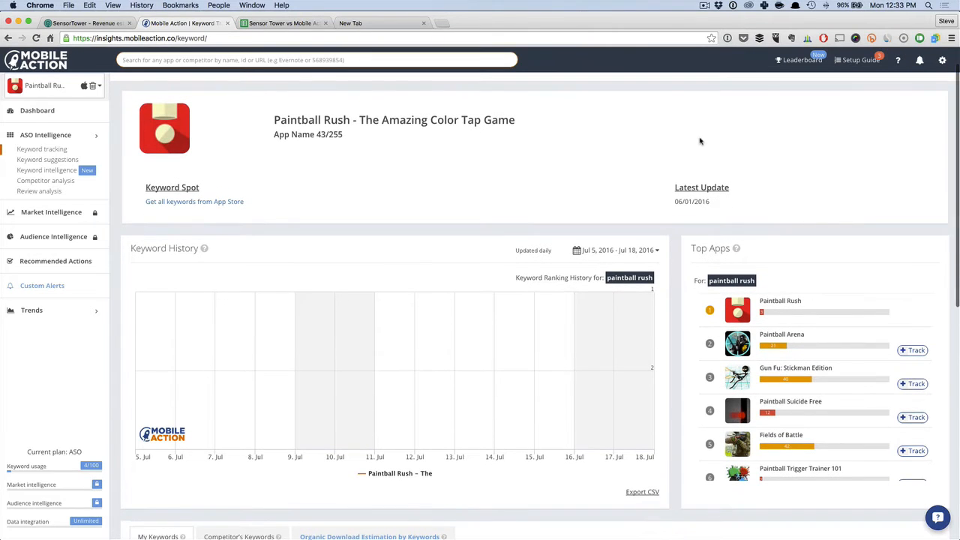
{"action": "scroll", "scroll_direction": "down", "scroll_amount": 3}
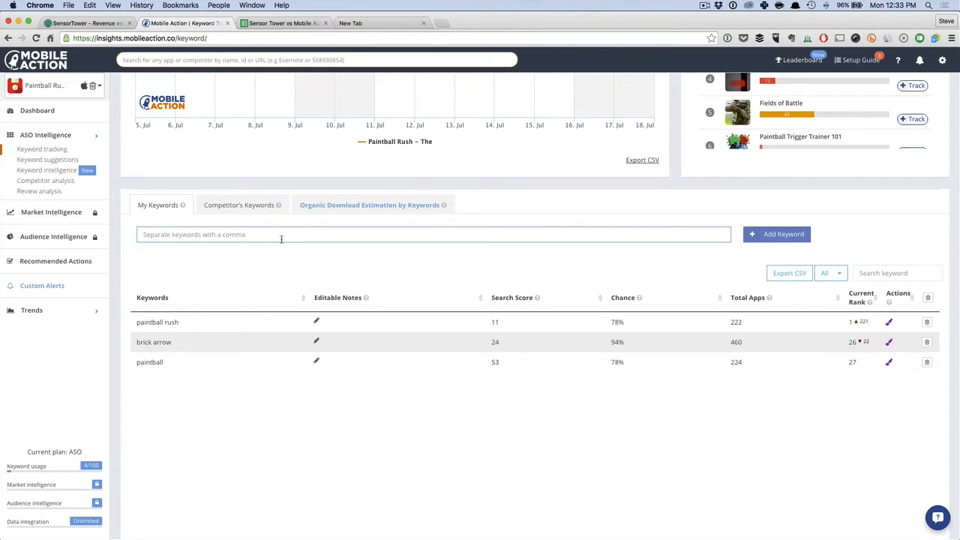
{"action": "mouse_move", "coordinate": [210, 270]}
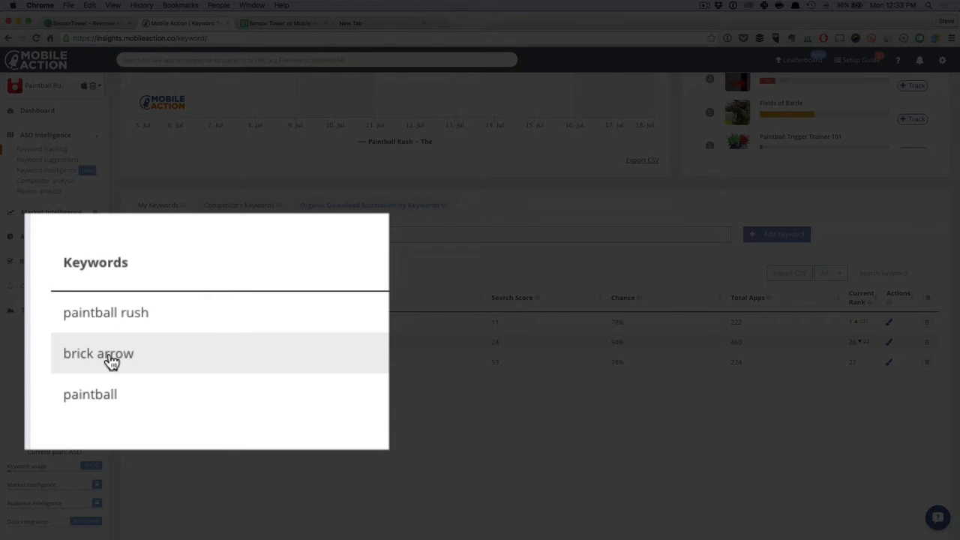
{"action": "mouse_move", "coordinate": [189, 396]}
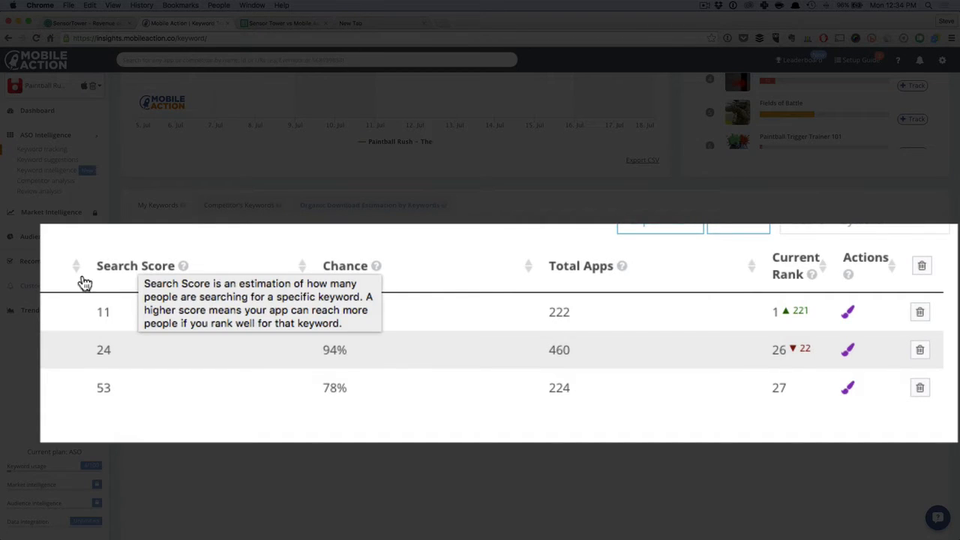
{"action": "mouse_move", "coordinate": [333, 441]}
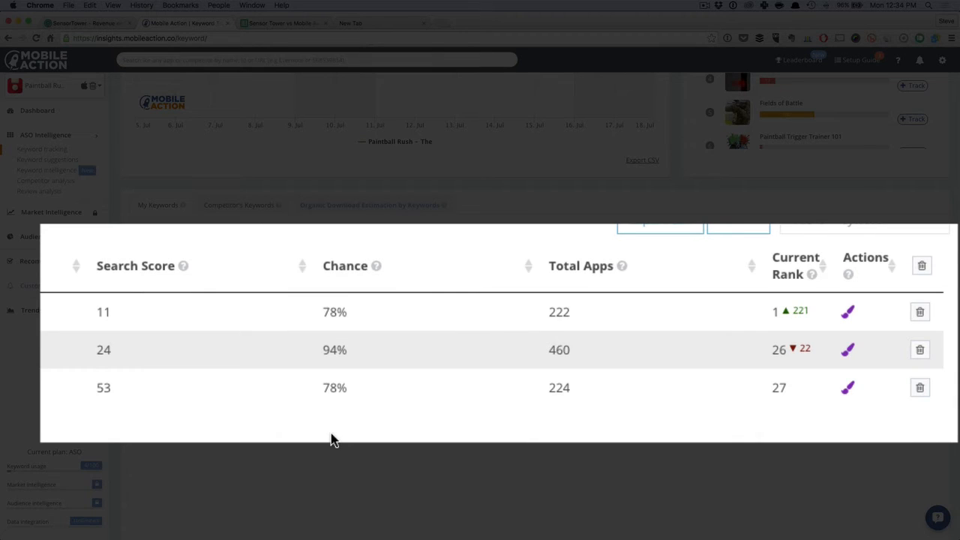
{"action": "mouse_move", "coordinate": [162, 299]}
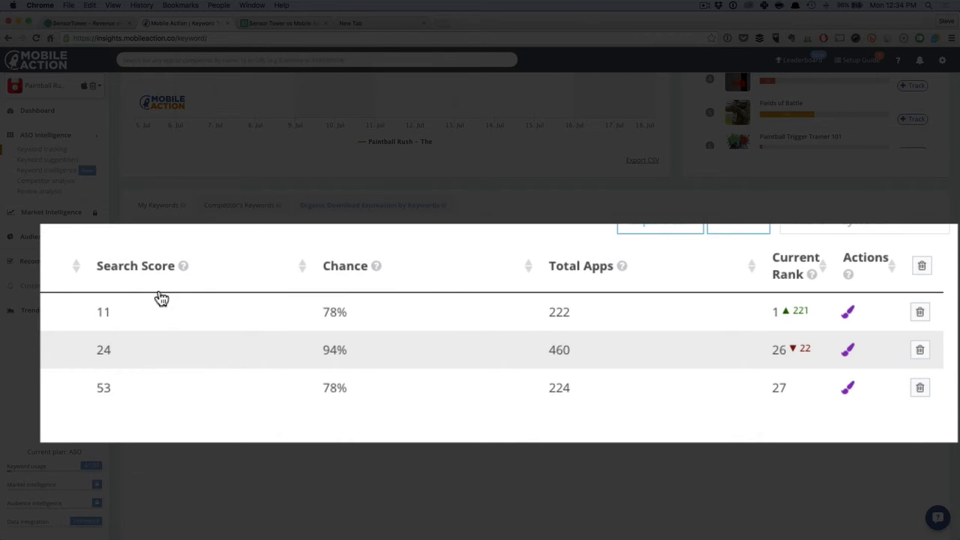
{"action": "mouse_move", "coordinate": [183, 266]}
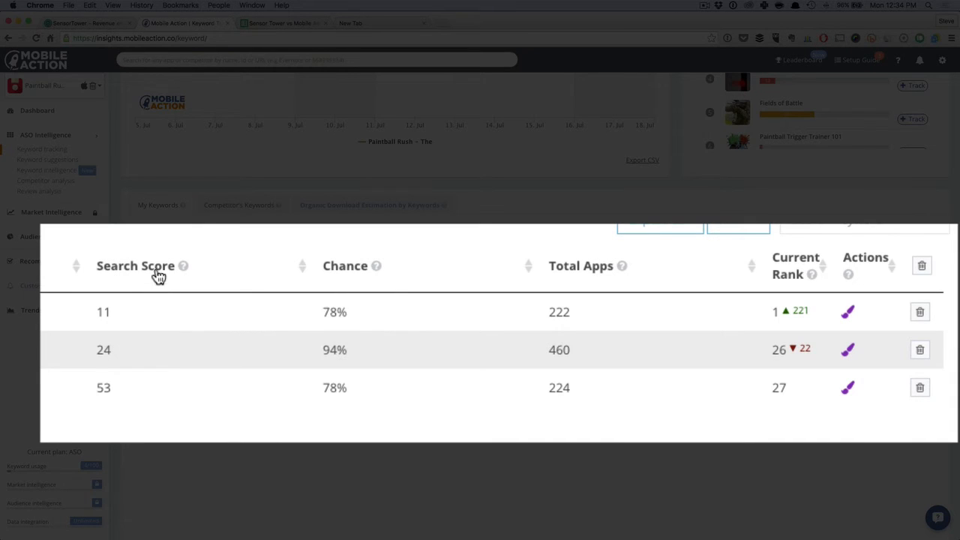
{"action": "mouse_move", "coordinate": [183, 266]}
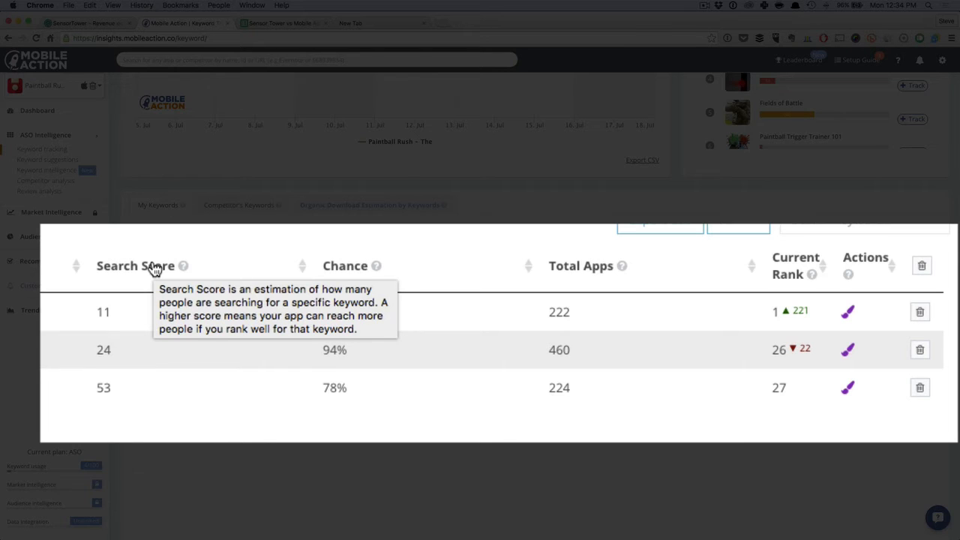
{"action": "mouse_move", "coordinate": [207, 432]}
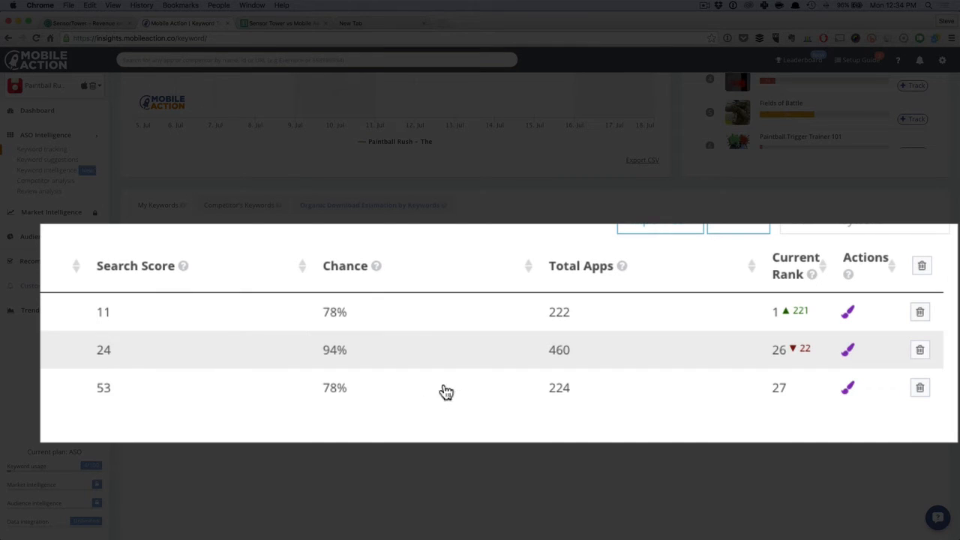
{"action": "mouse_move", "coordinate": [456, 265]}
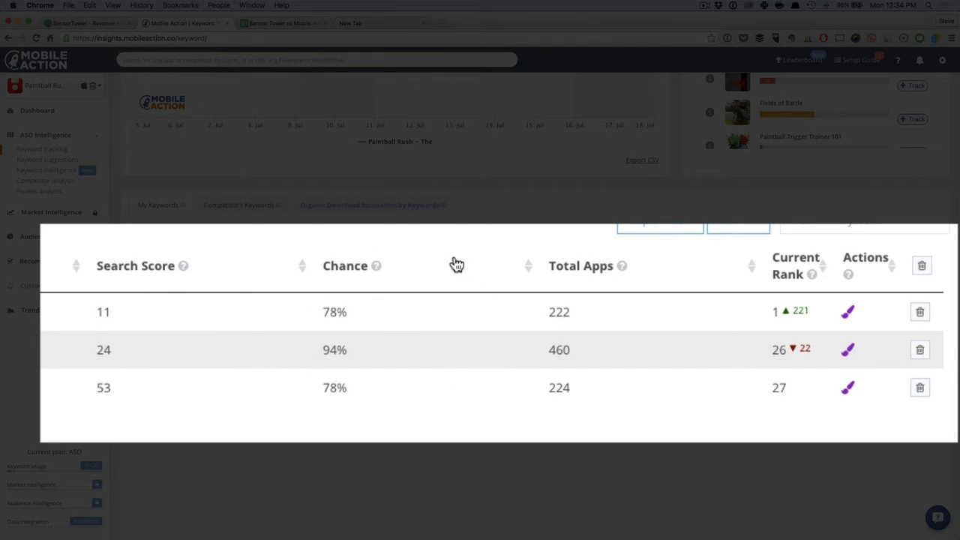
{"action": "mouse_move", "coordinate": [381, 270]}
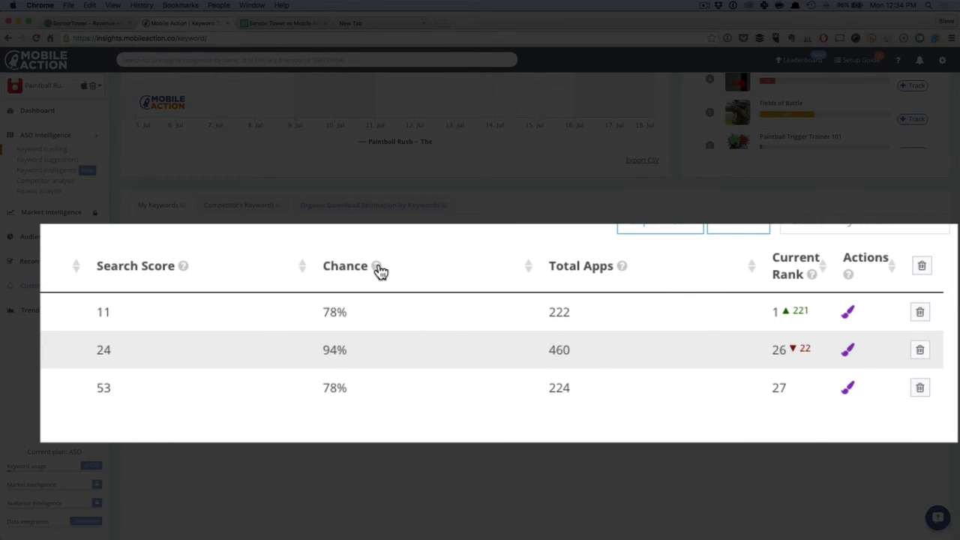
{"action": "mouse_move", "coordinate": [363, 309]}
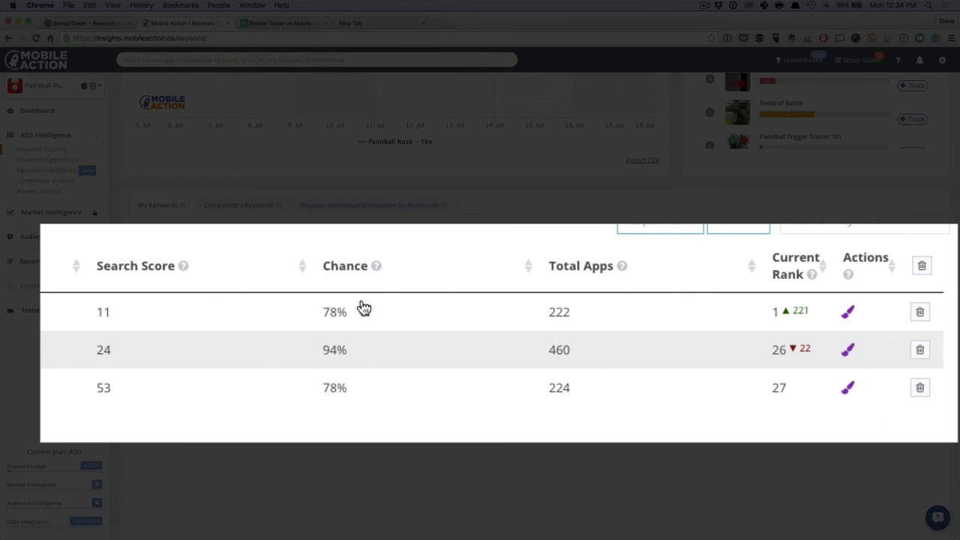
{"action": "mouse_move", "coordinate": [767, 267]}
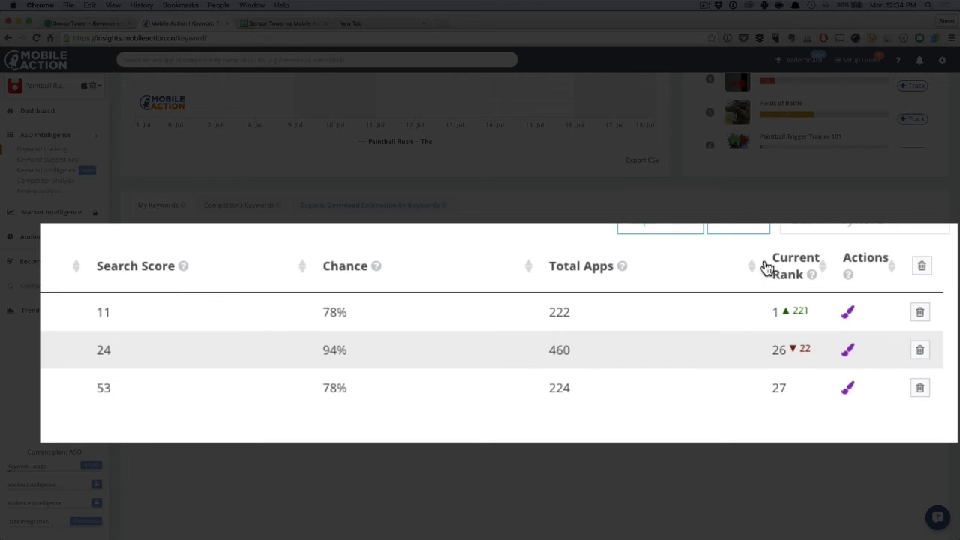
{"action": "mouse_move", "coordinate": [756, 411]}
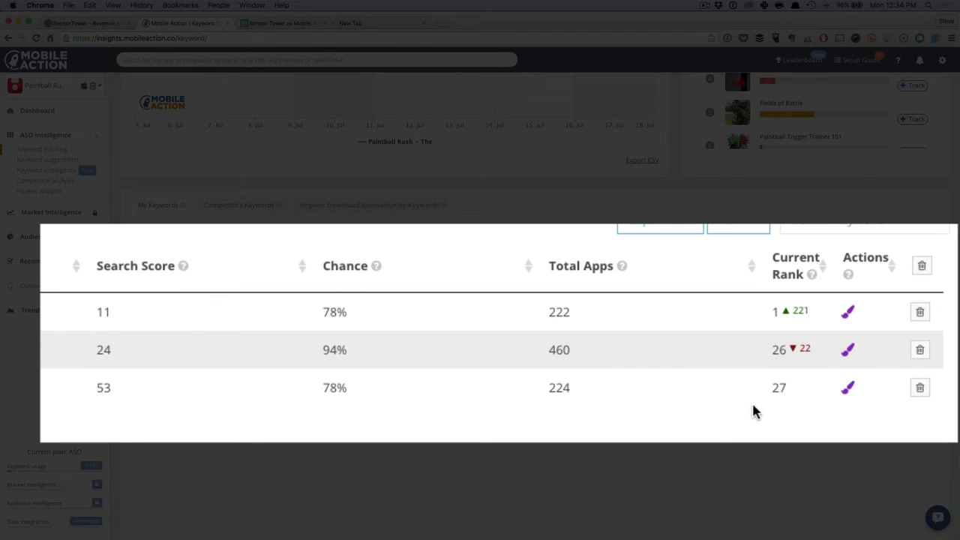
{"action": "mouse_move", "coordinate": [645, 390]}
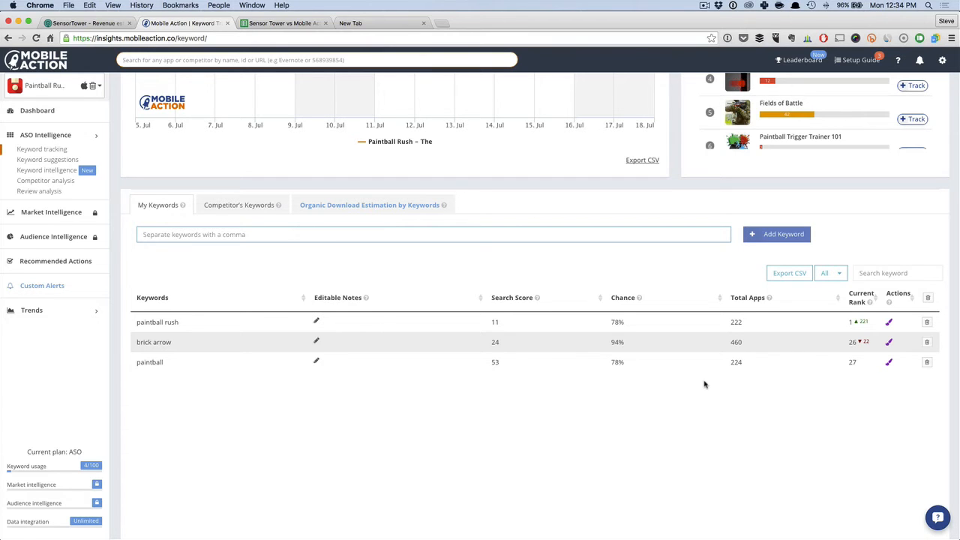
{"action": "left_click", "coordinate": [284, 22]}
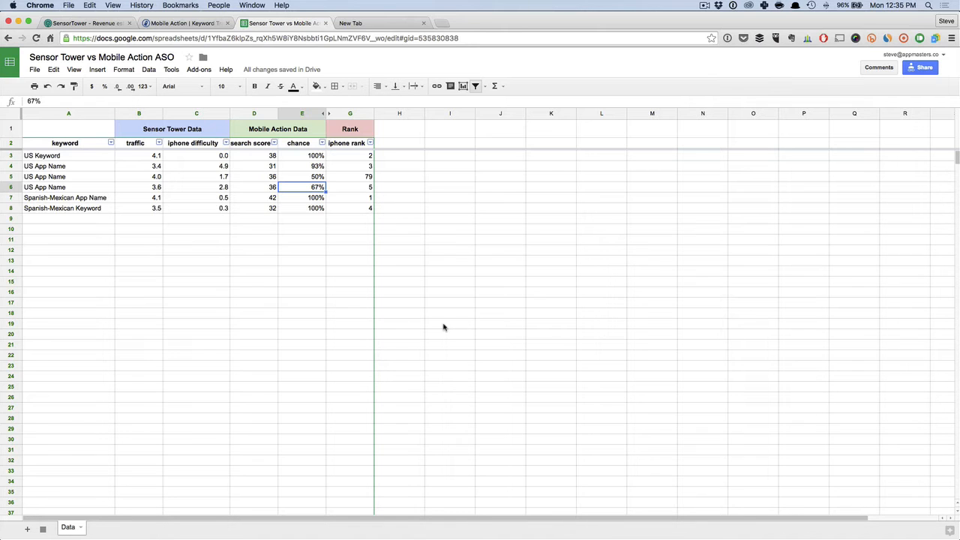
{"action": "mouse_move", "coordinate": [99, 139]}
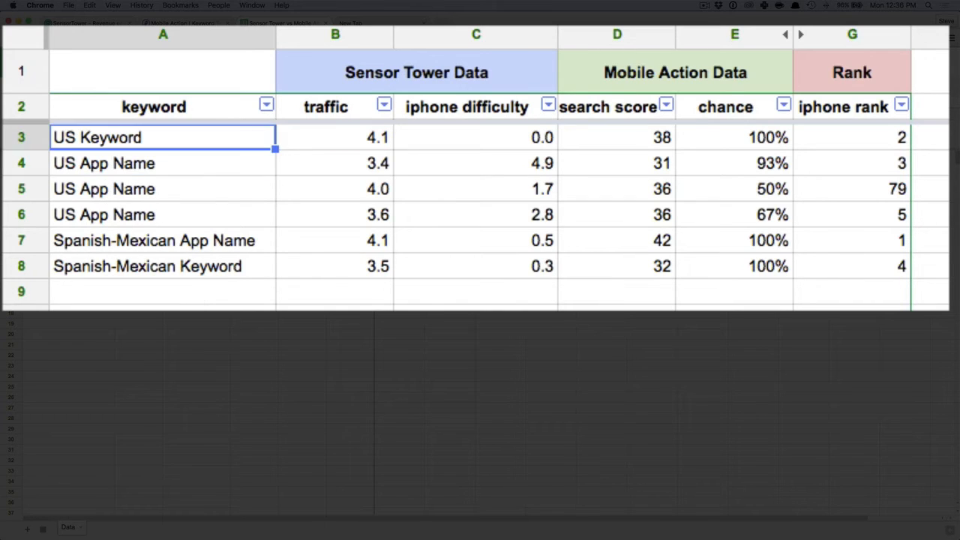
{"action": "left_click", "coordinate": [335, 137]}
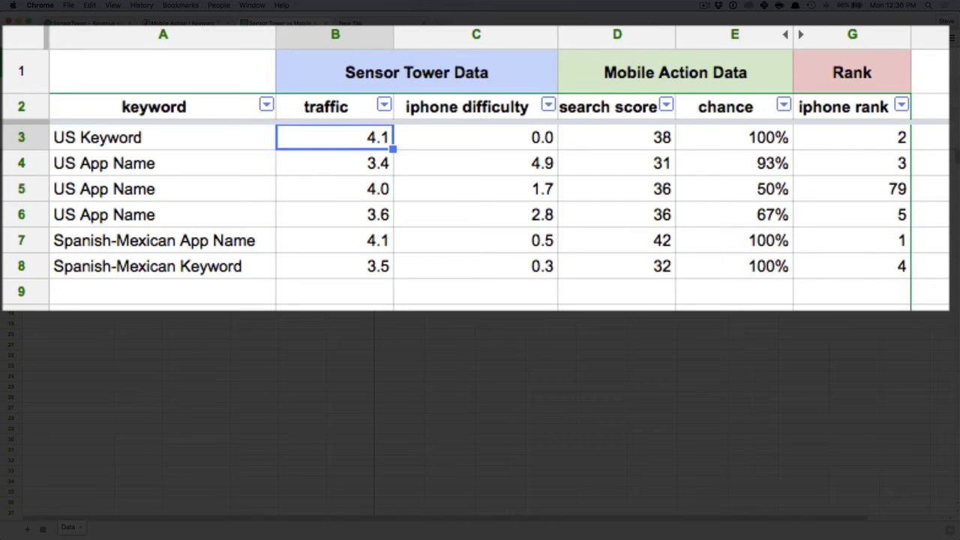
{"action": "left_click", "coordinate": [417, 72]}
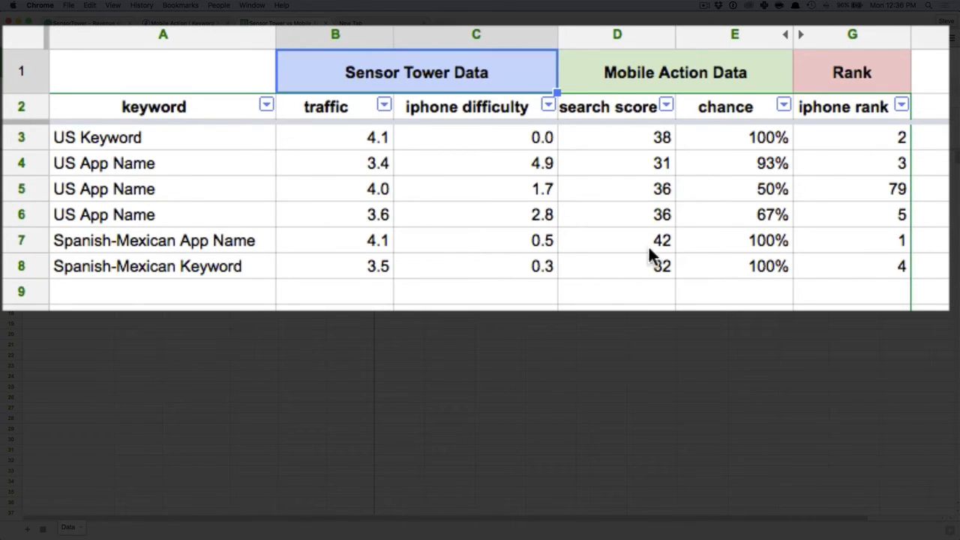
{"action": "left_click", "coordinate": [675, 72]}
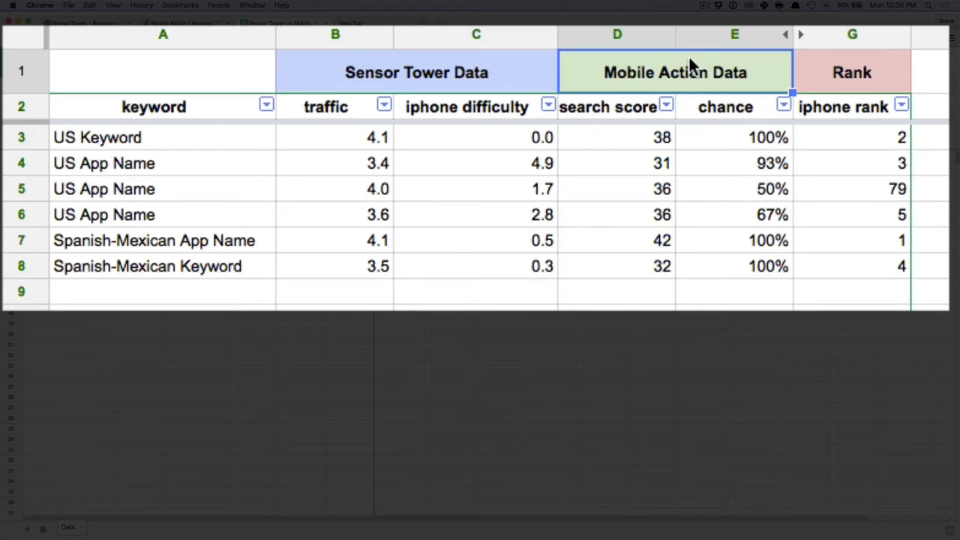
{"action": "mouse_move", "coordinate": [855, 113]}
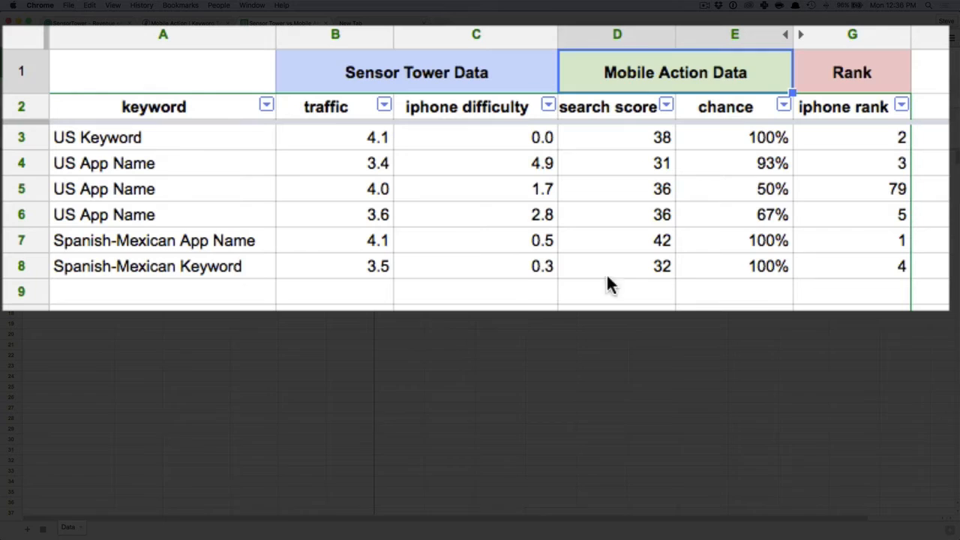
{"action": "mouse_move", "coordinate": [516, 277]}
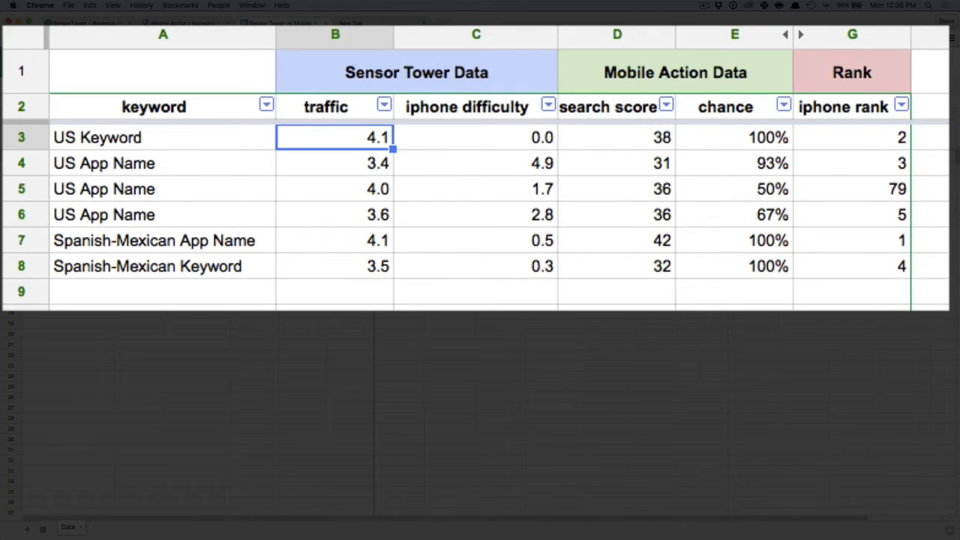
{"action": "left_click", "coordinate": [476, 138]}
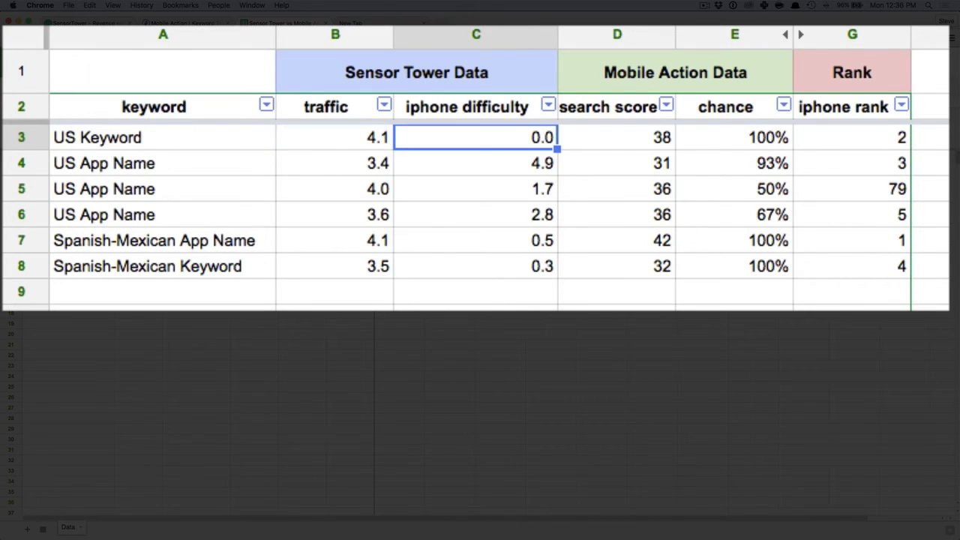
{"action": "left_click", "coordinate": [617, 138]}
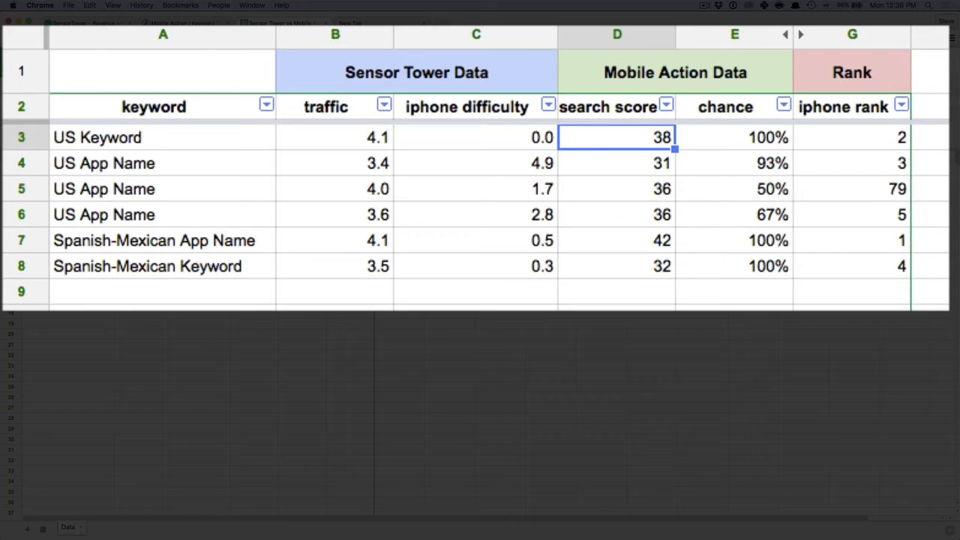
{"action": "left_click", "coordinate": [733, 138]}
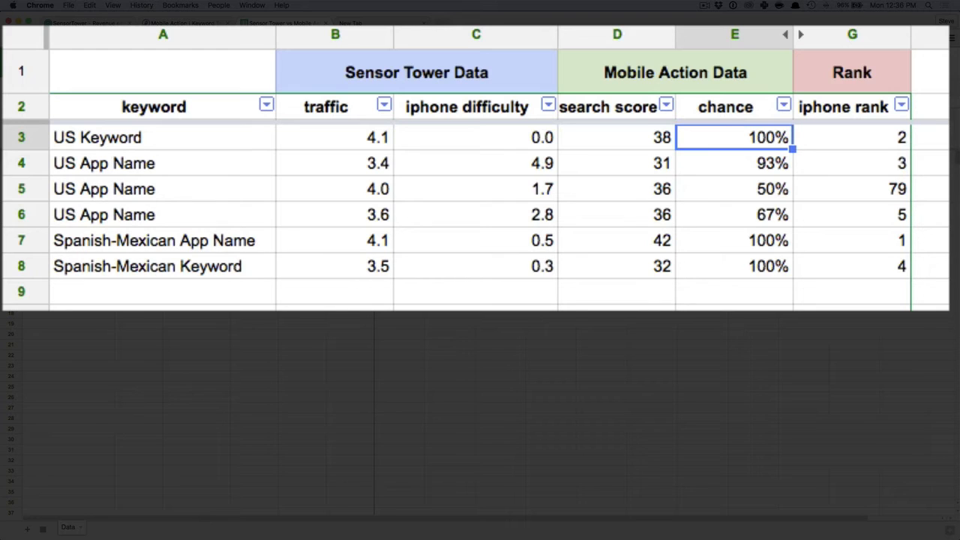
{"action": "left_click", "coordinate": [852, 137]}
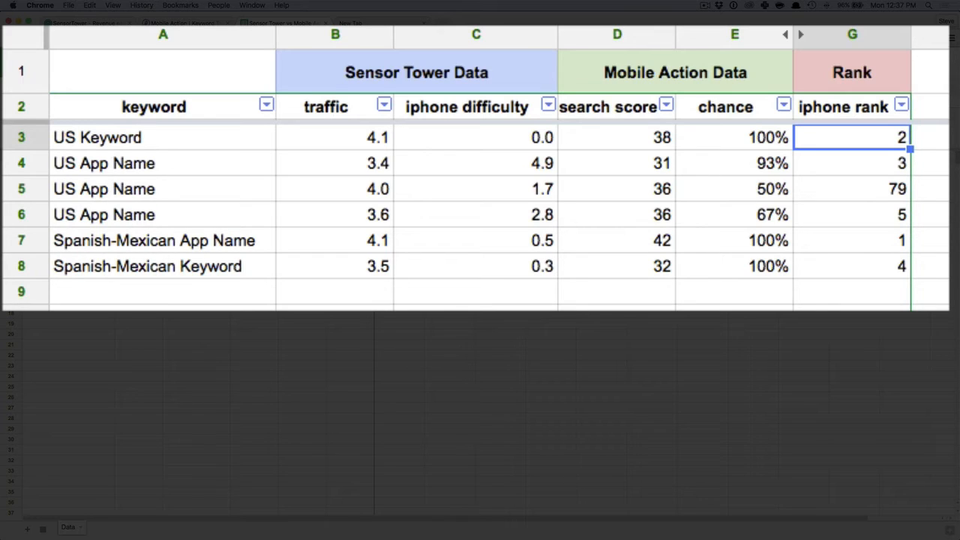
{"action": "left_click", "coordinate": [476, 162]}
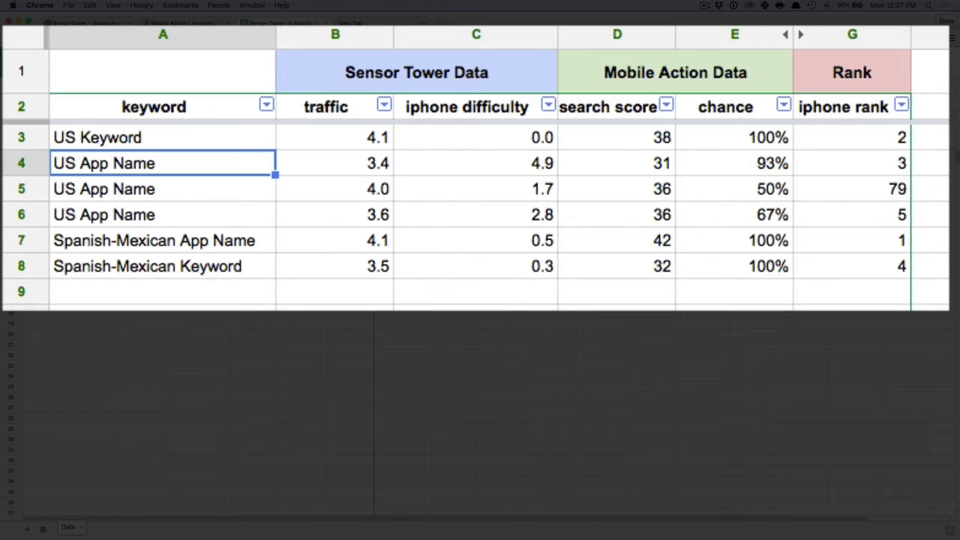
{"action": "left_click", "coordinate": [335, 162]}
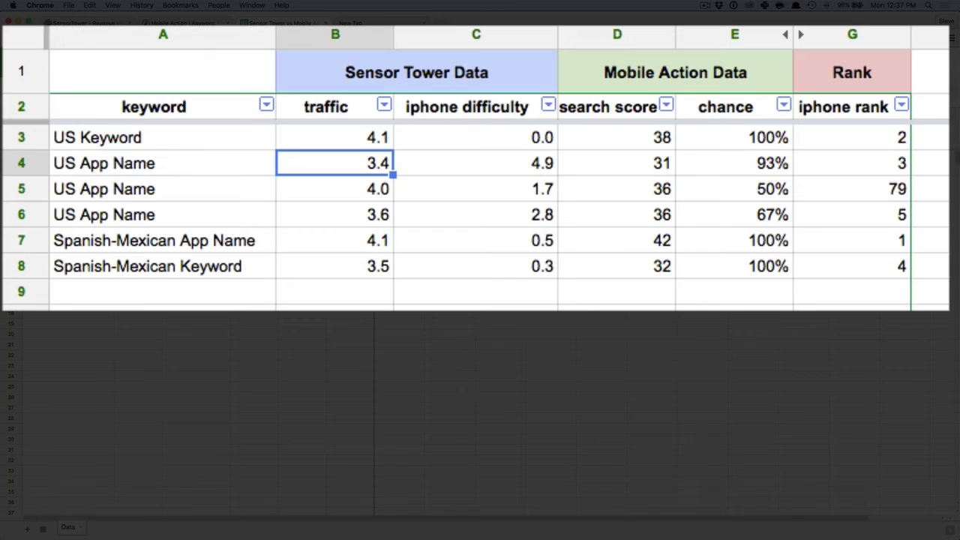
{"action": "left_click", "coordinate": [476, 163]}
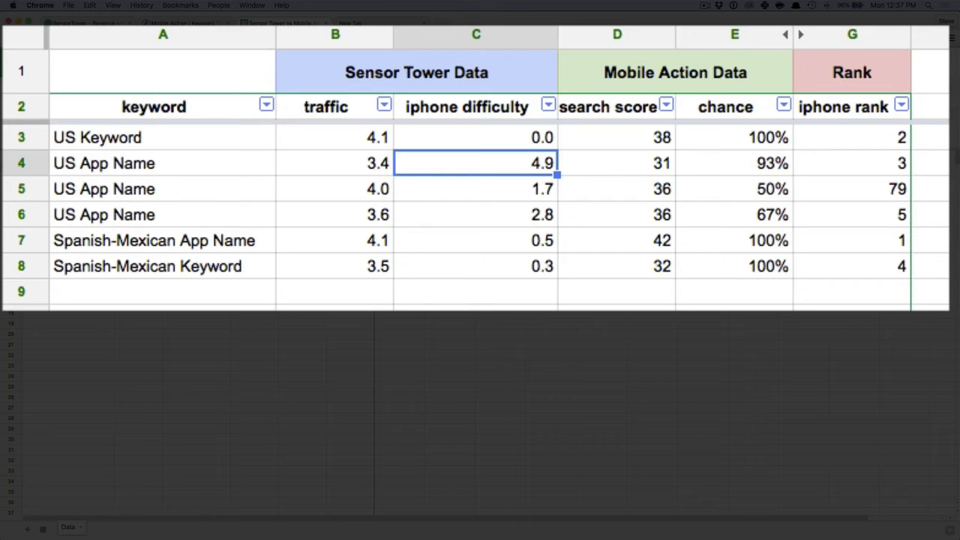
{"action": "left_click", "coordinate": [617, 162]}
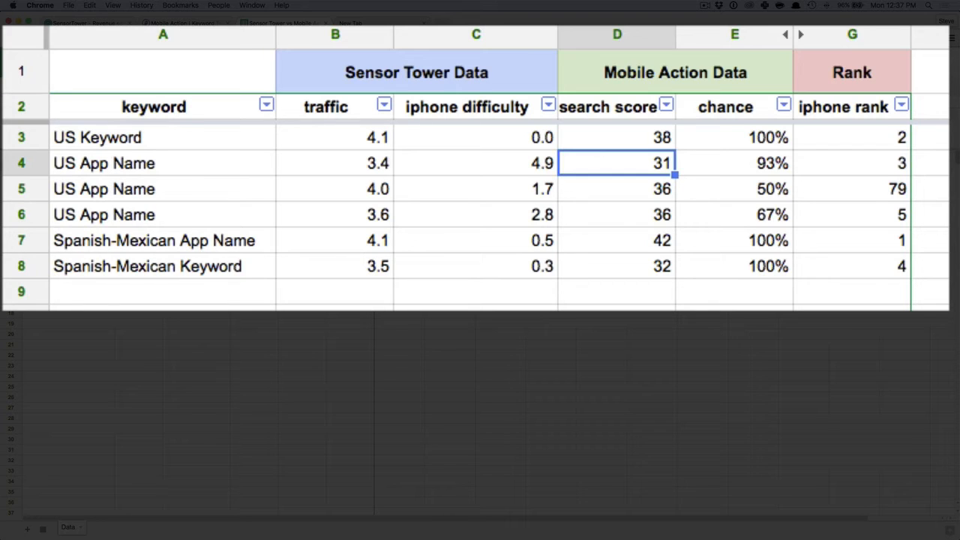
{"action": "left_click", "coordinate": [734, 162]}
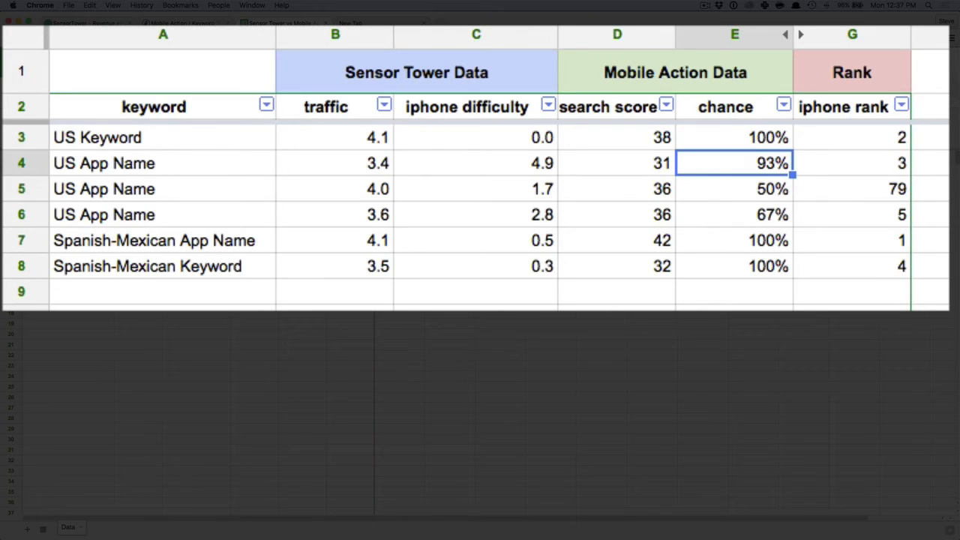
{"action": "left_click", "coordinate": [852, 162]}
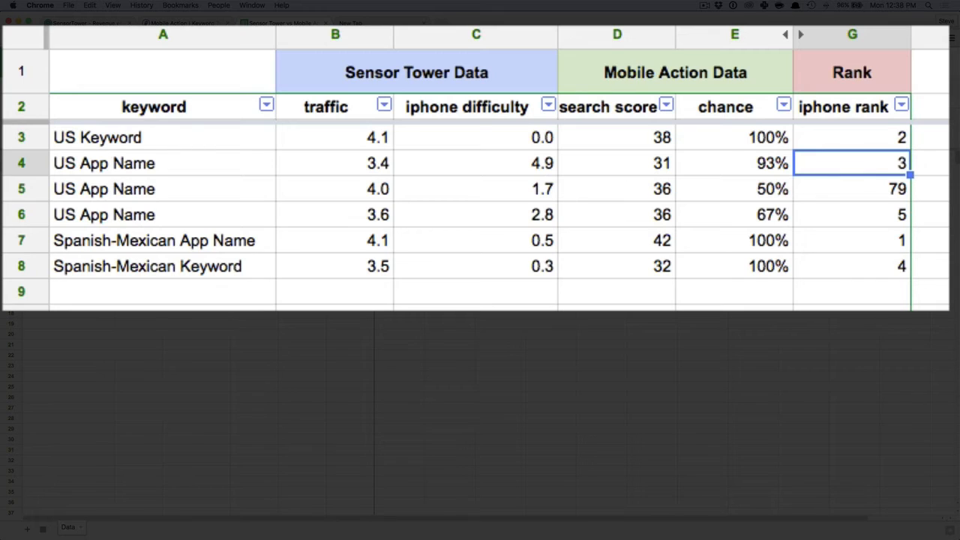
{"action": "left_click", "coordinate": [852, 189]}
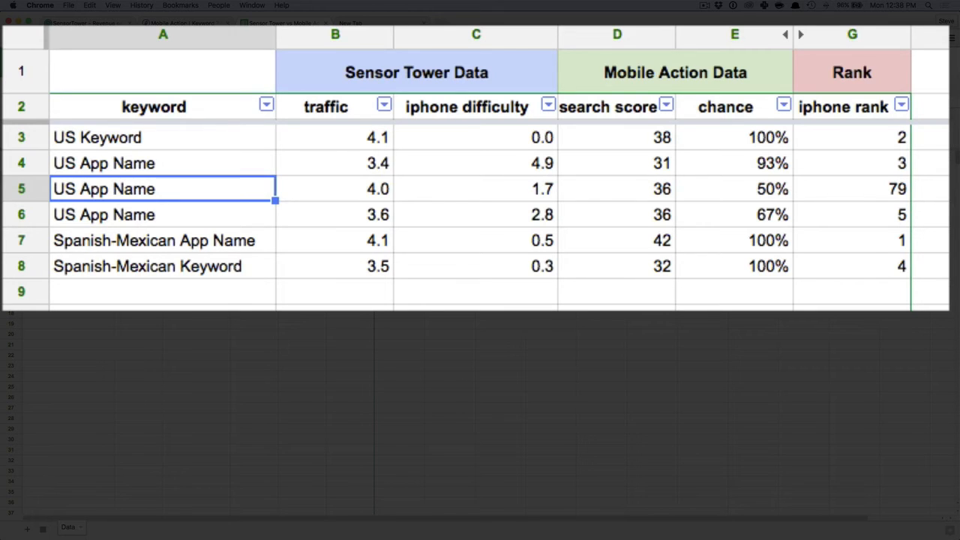
{"action": "left_click", "coordinate": [334, 189]}
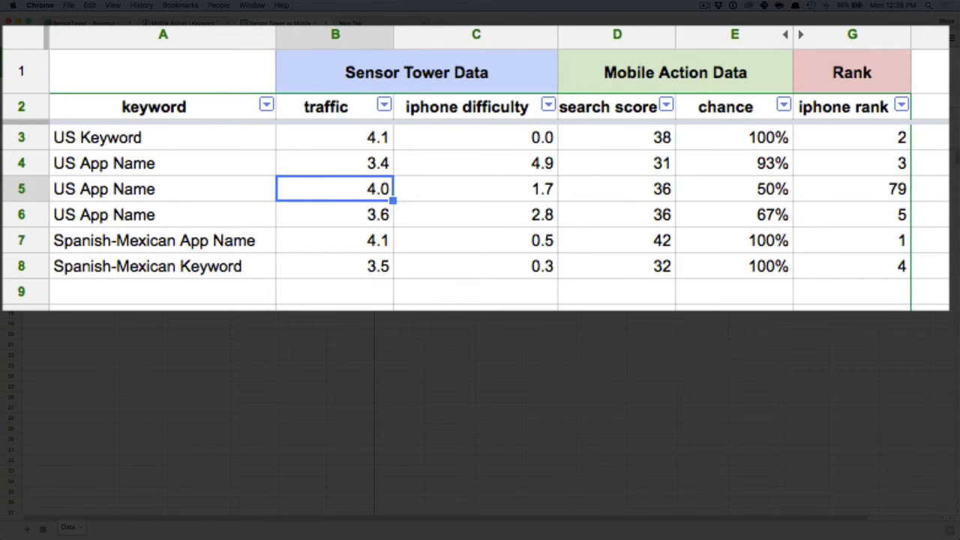
{"action": "left_click", "coordinate": [476, 189]}
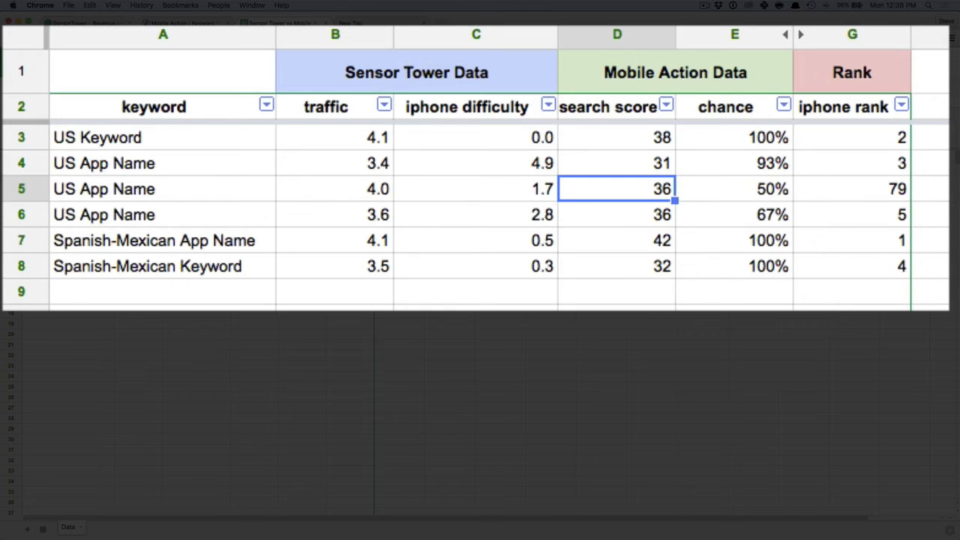
{"action": "left_click", "coordinate": [735, 189]}
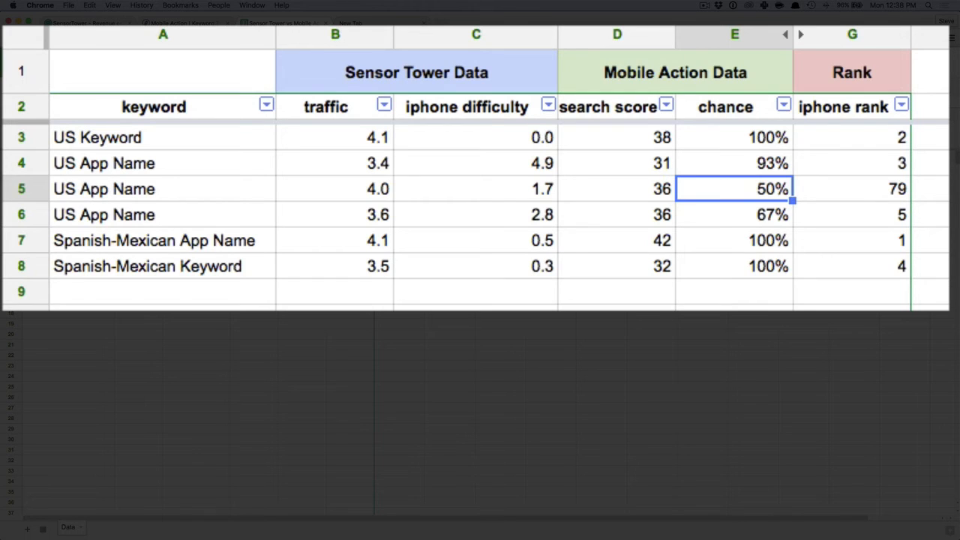
{"action": "left_click", "coordinate": [852, 189]}
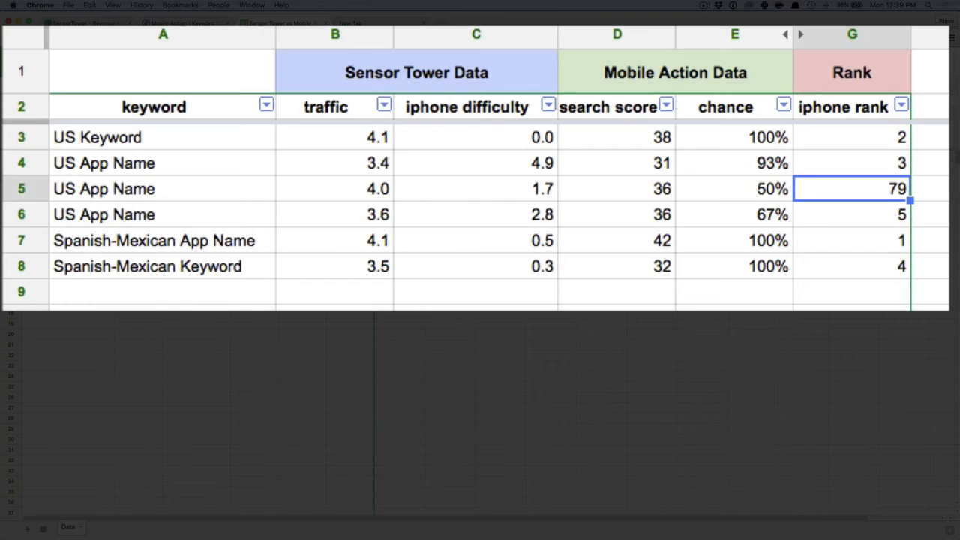
{"action": "left_click", "coordinate": [734, 214]}
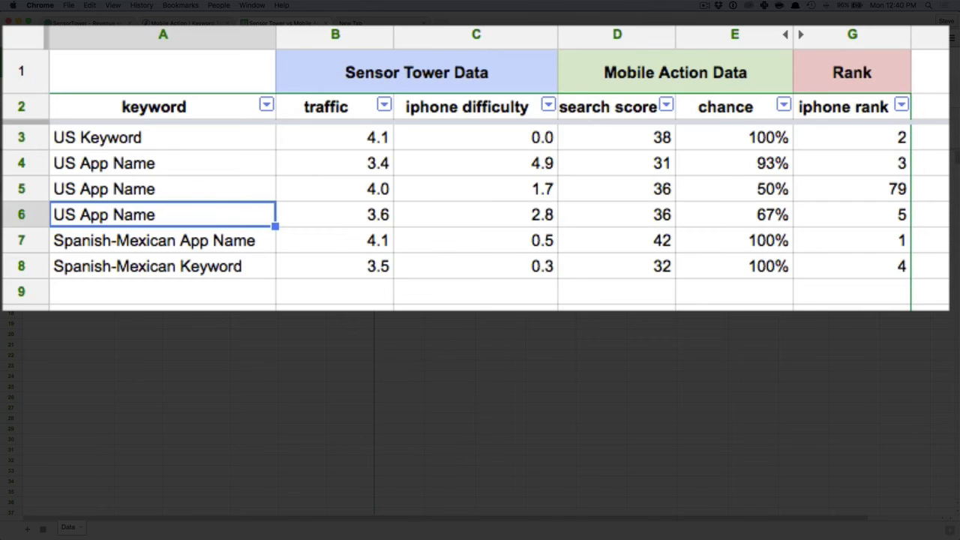
{"action": "left_click", "coordinate": [162, 240]}
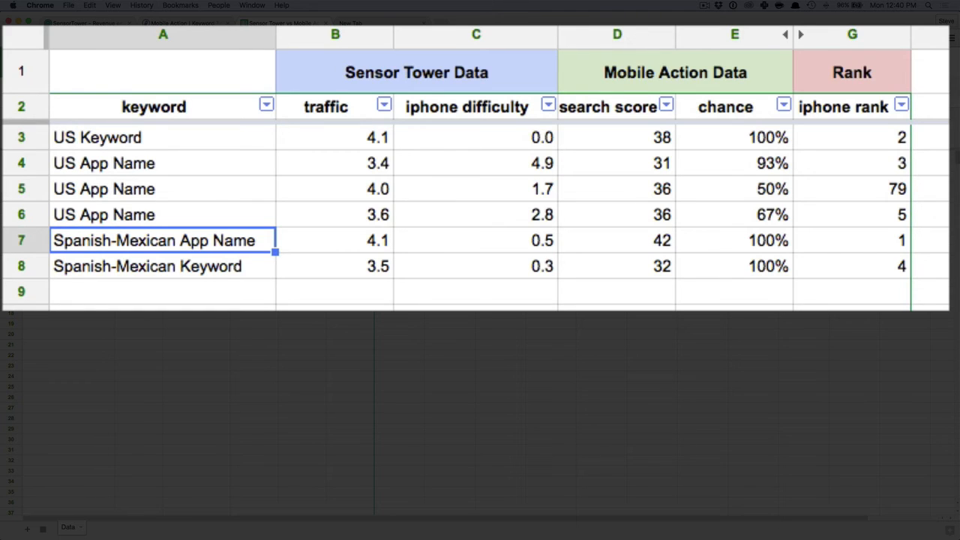
{"action": "left_click", "coordinate": [334, 240]}
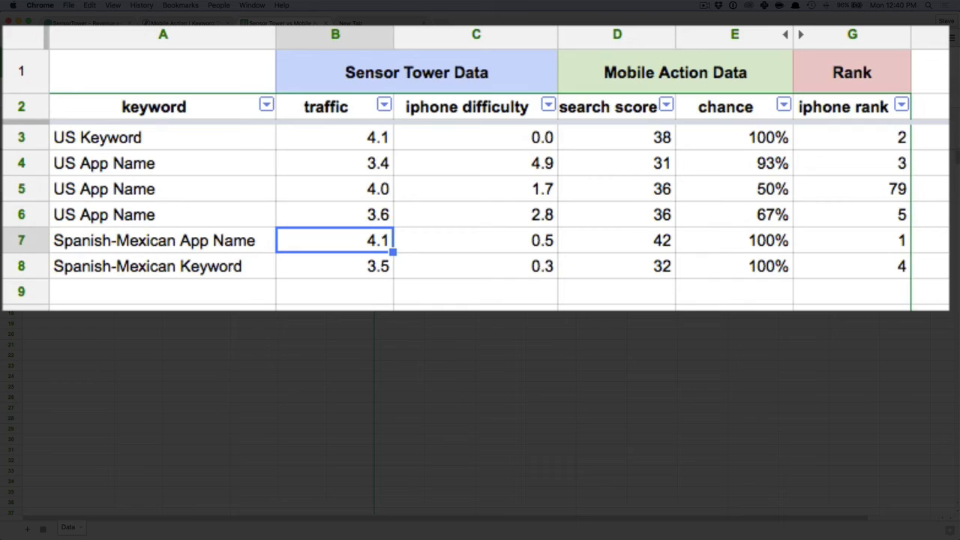
{"action": "left_click", "coordinate": [477, 240]}
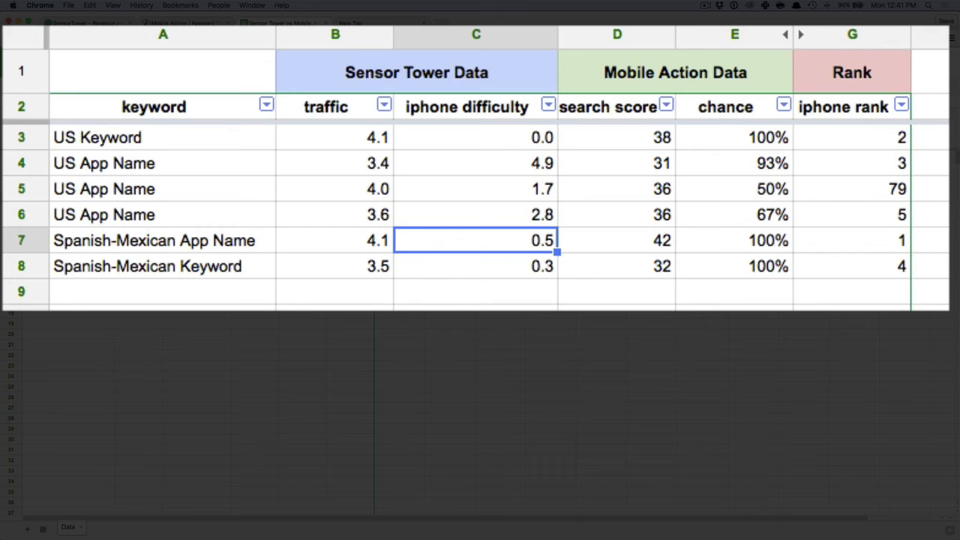
{"action": "left_click", "coordinate": [852, 240]}
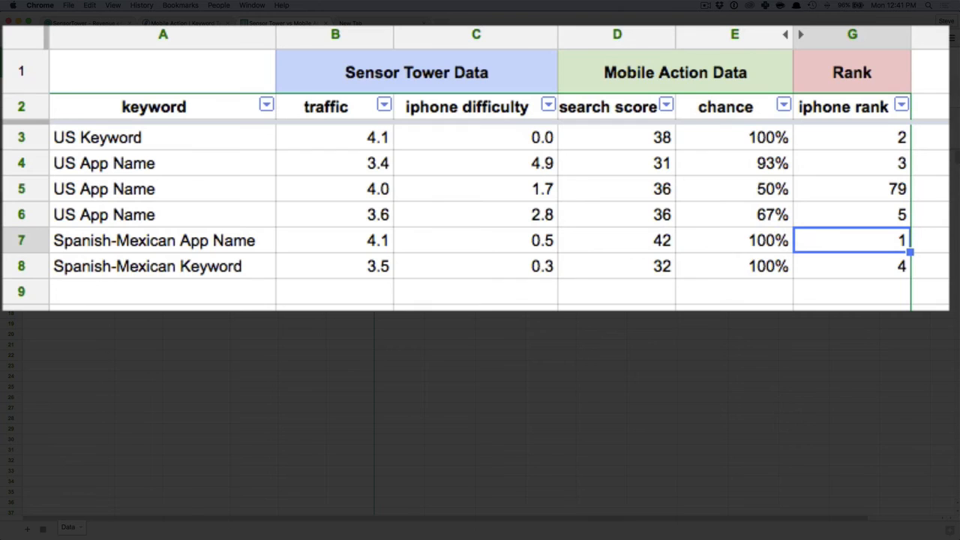
{"action": "left_click", "coordinate": [476, 240]}
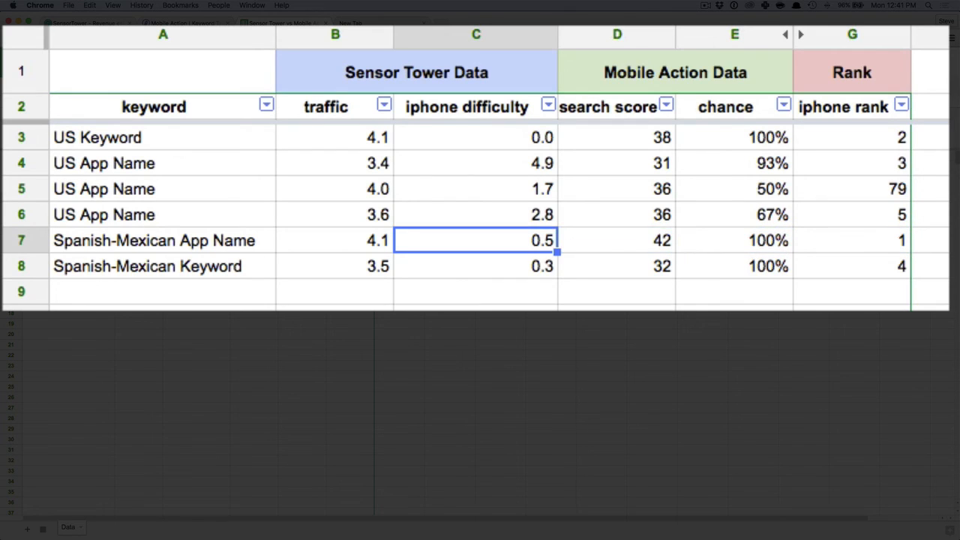